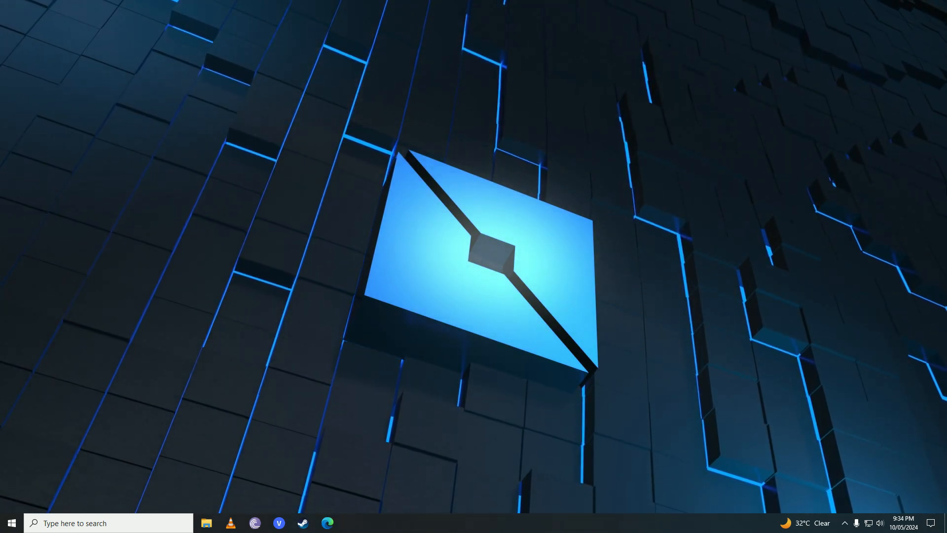
Step: Bring up the Run dialog from Start and enter the %AppData% path
click(11, 522)
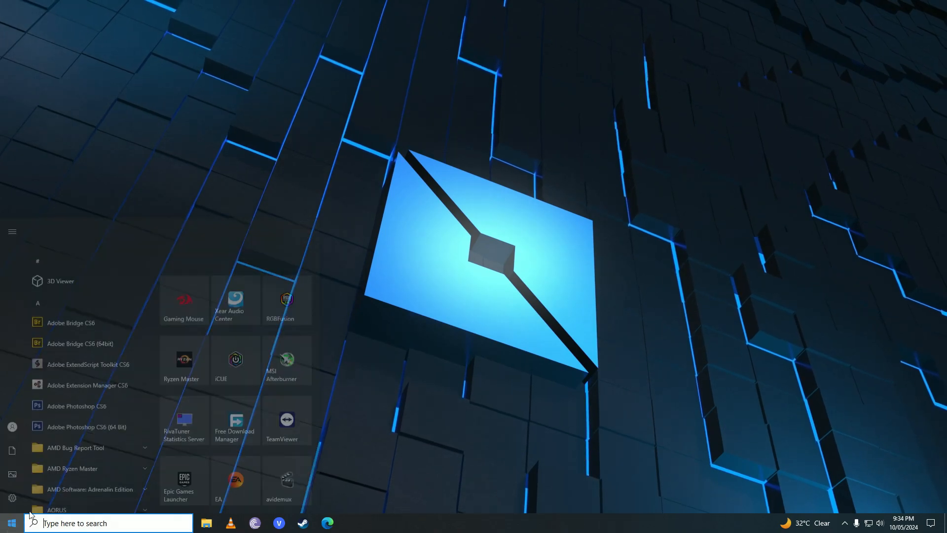
text(run)
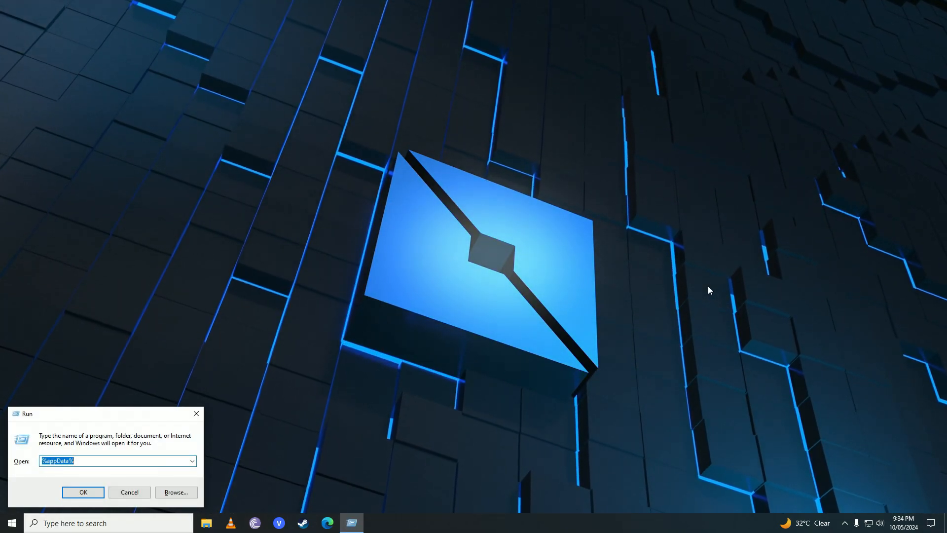
text(%App)
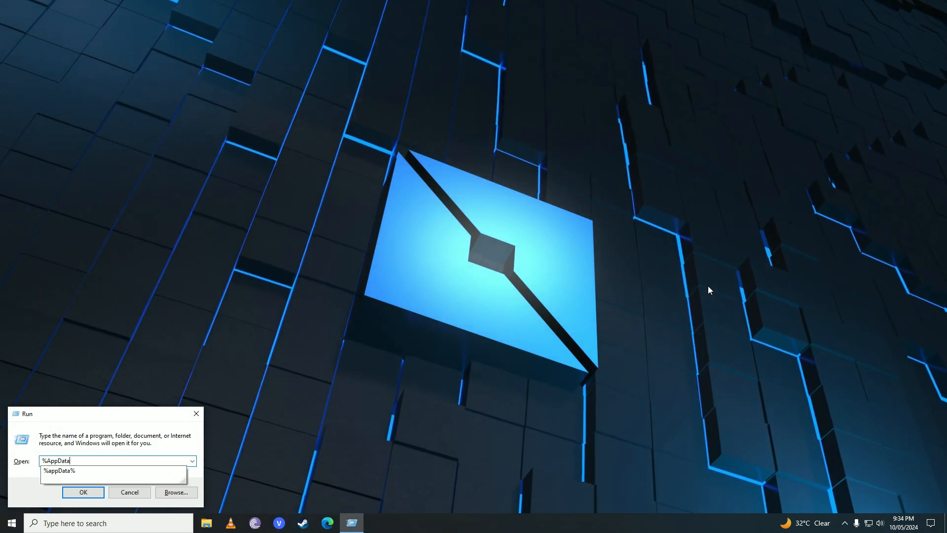
Step: Go from Roaming up to AppData, into Local, and scroll to Rockstar Games
click(82, 492)
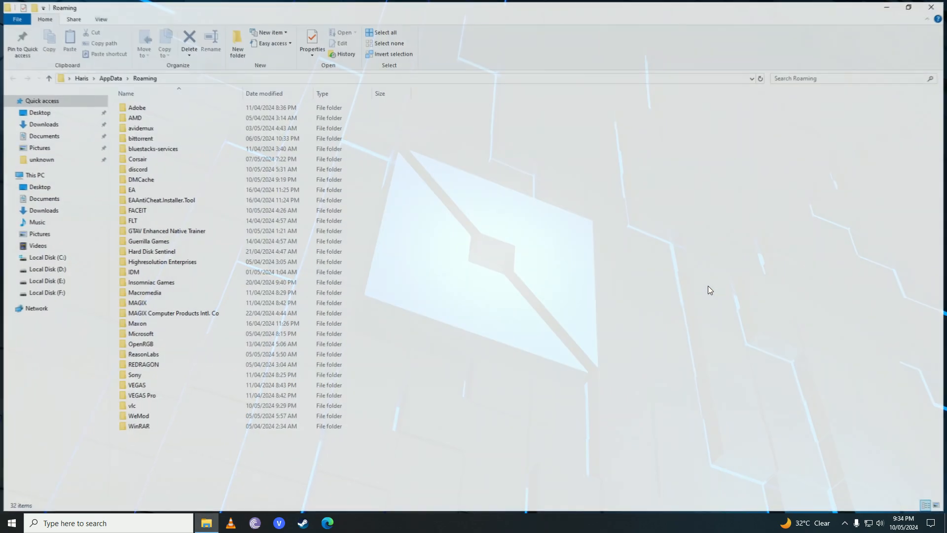
click(46, 77)
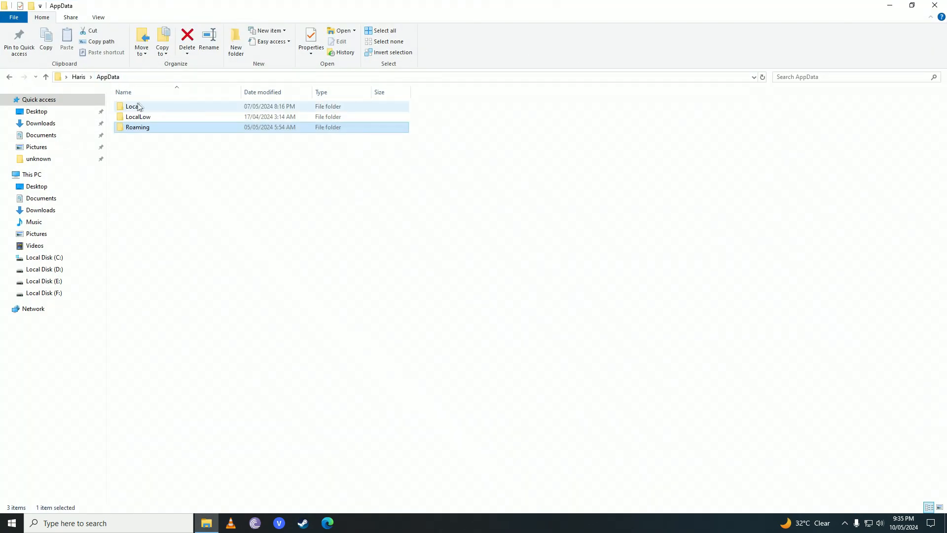
double_click(132, 106)
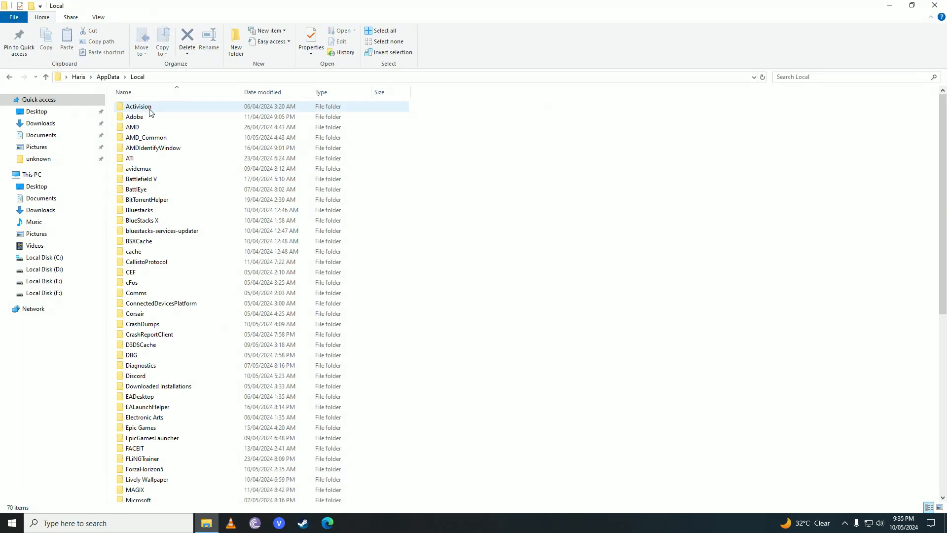
scroll(down, 3)
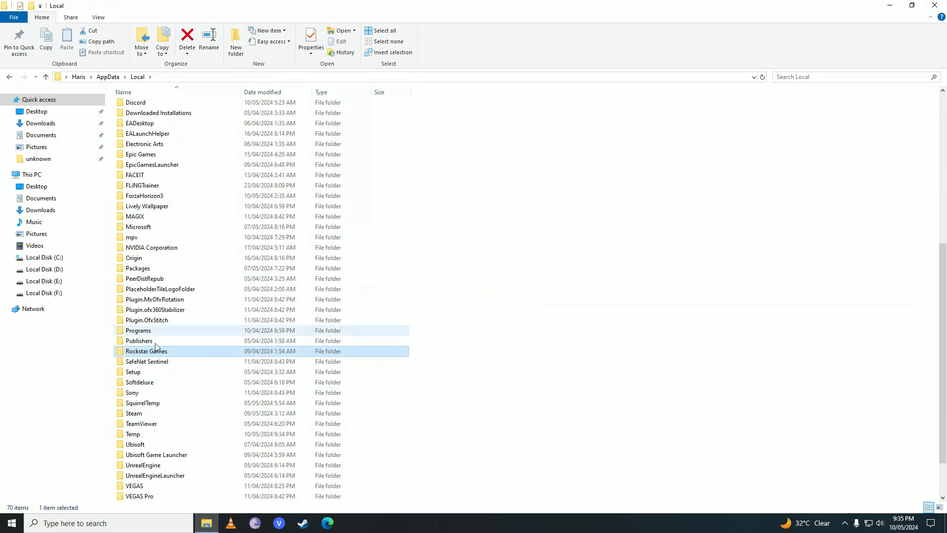
mouse_move(185, 352)
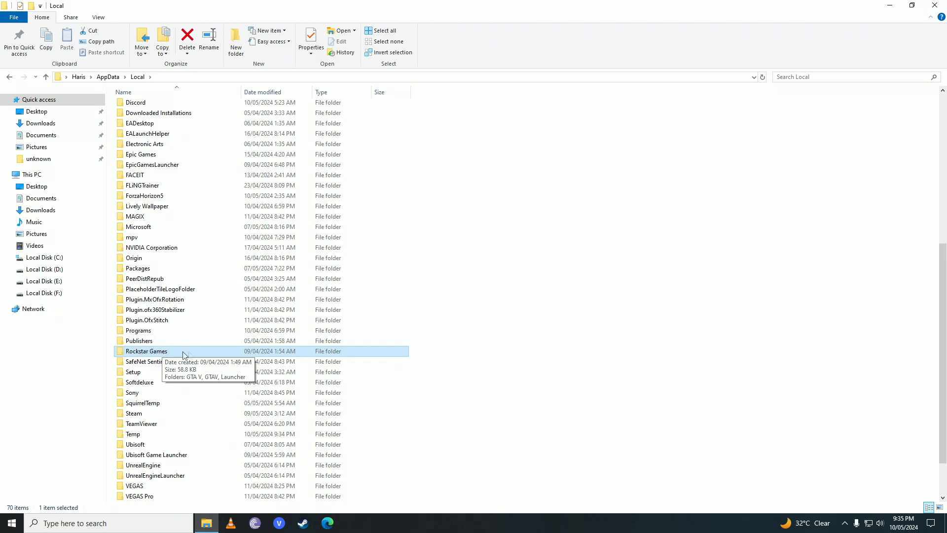
Step: Enter the Rockstar Games folder, briefly select Launcher, then clear the selection
double_click(146, 351)
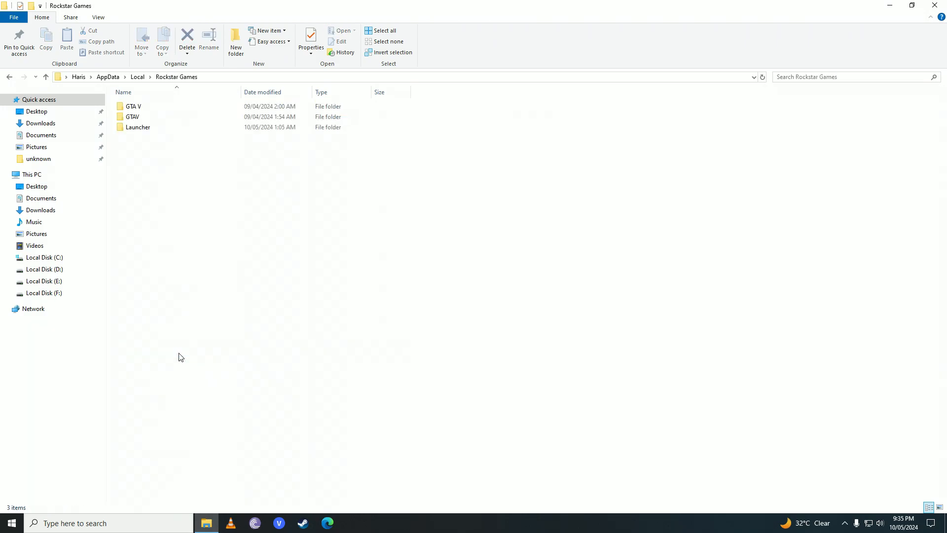
click(138, 127)
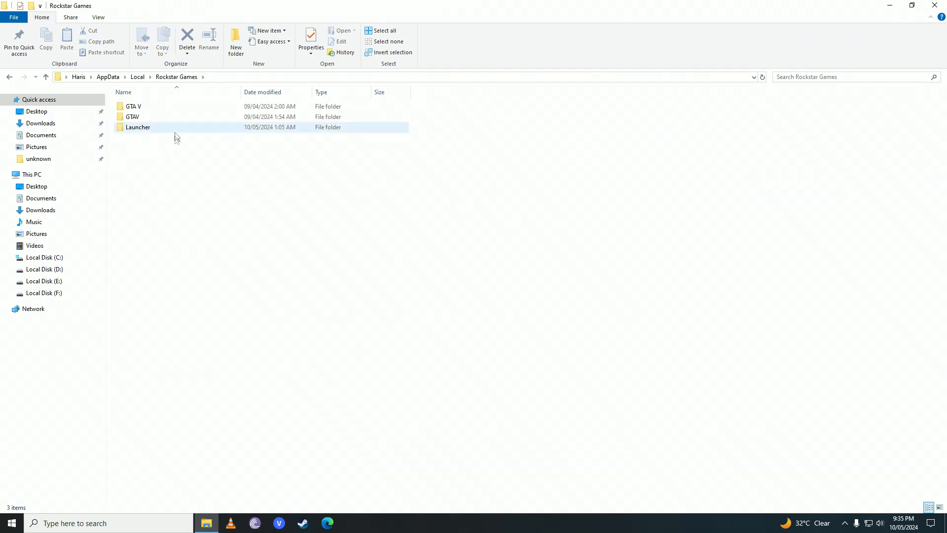
click(226, 158)
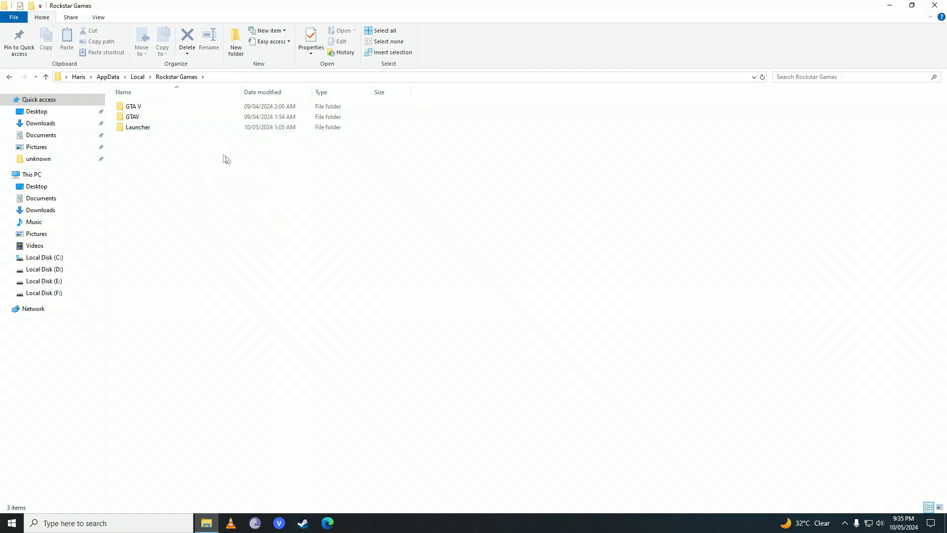
mouse_move(448, 116)
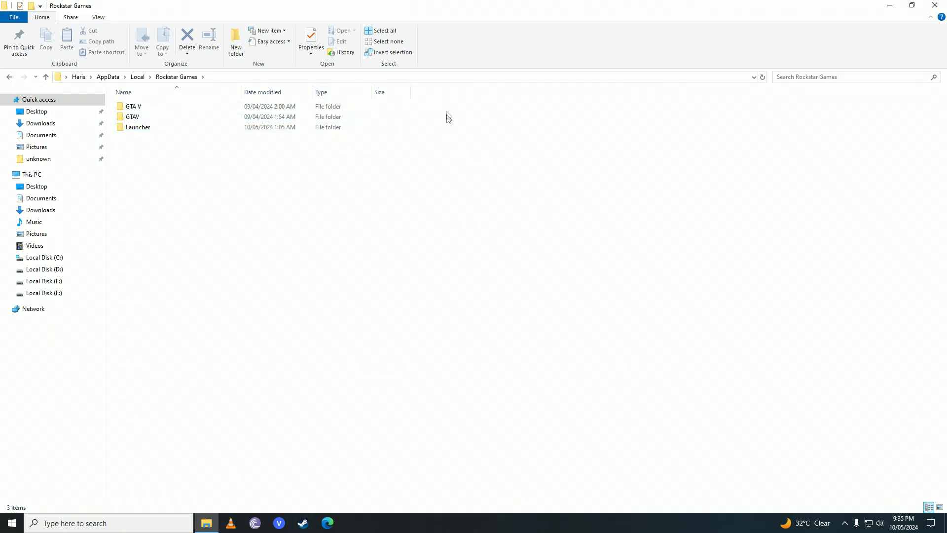
mouse_move(442, 128)
text(roblox)
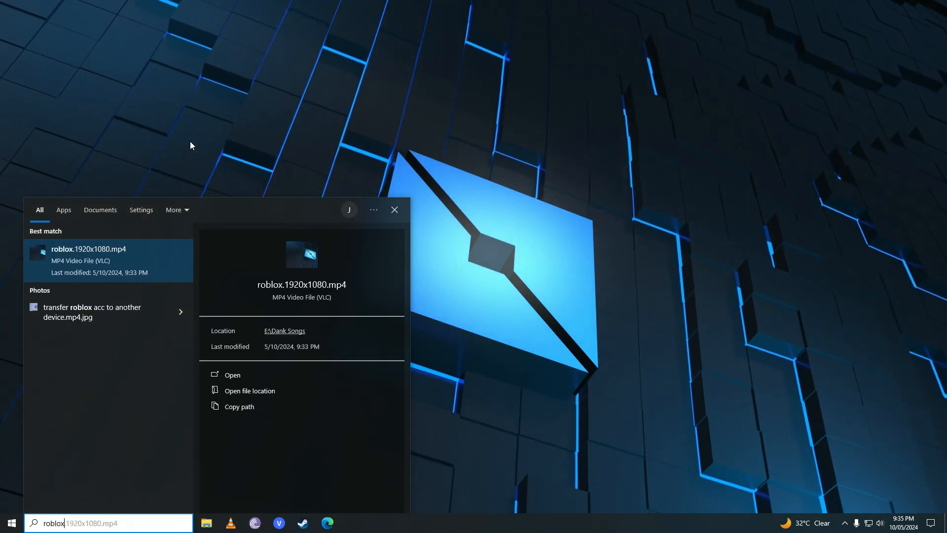
Step: Dismiss the Windows Search panel and return to the desktop
click(395, 209)
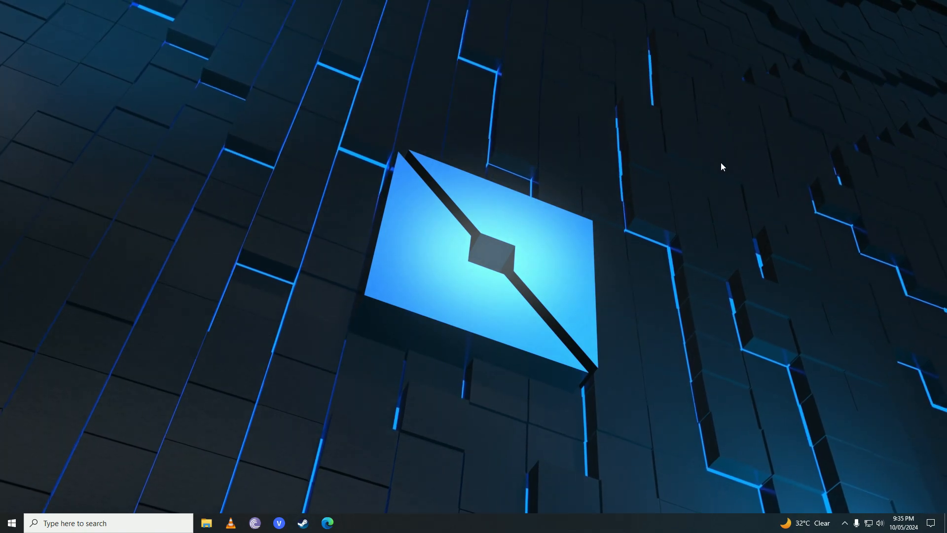